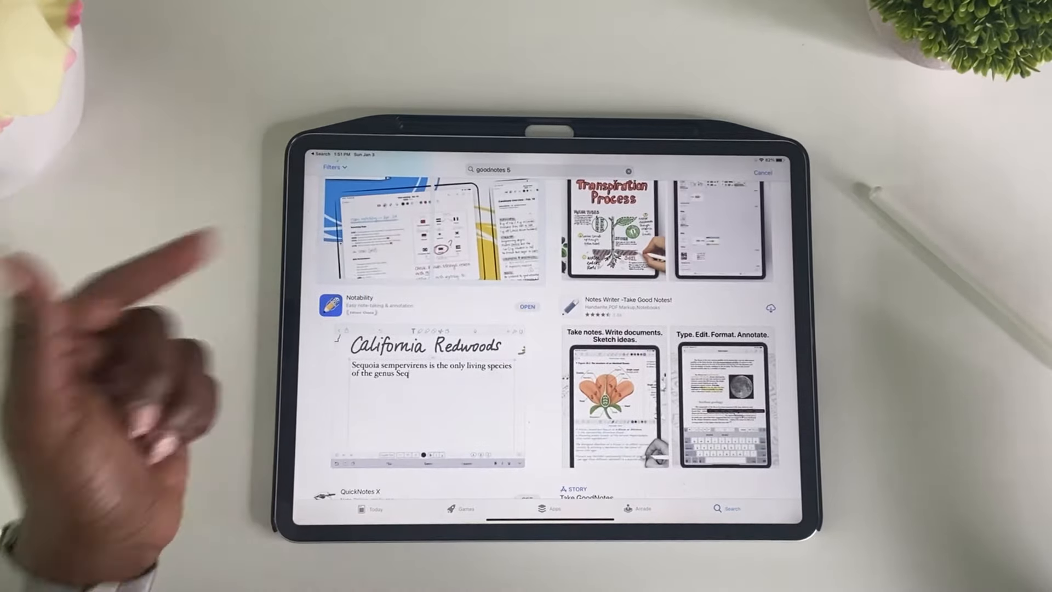
Scroll the Etsy Downloads page to reach the undated planner's cover PDF file.
scroll("down", 3)
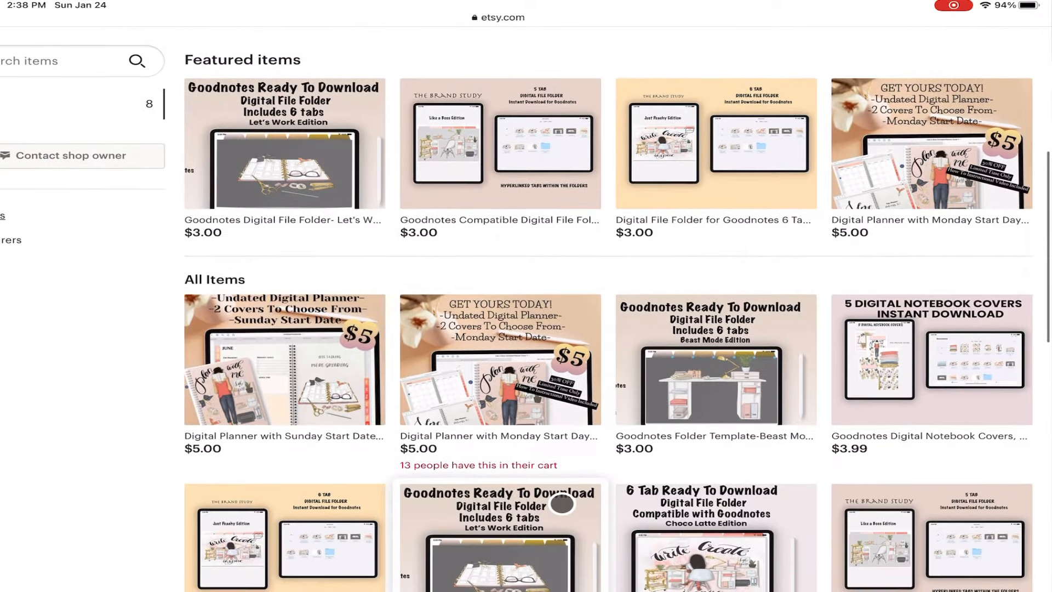
scroll("down", 3)
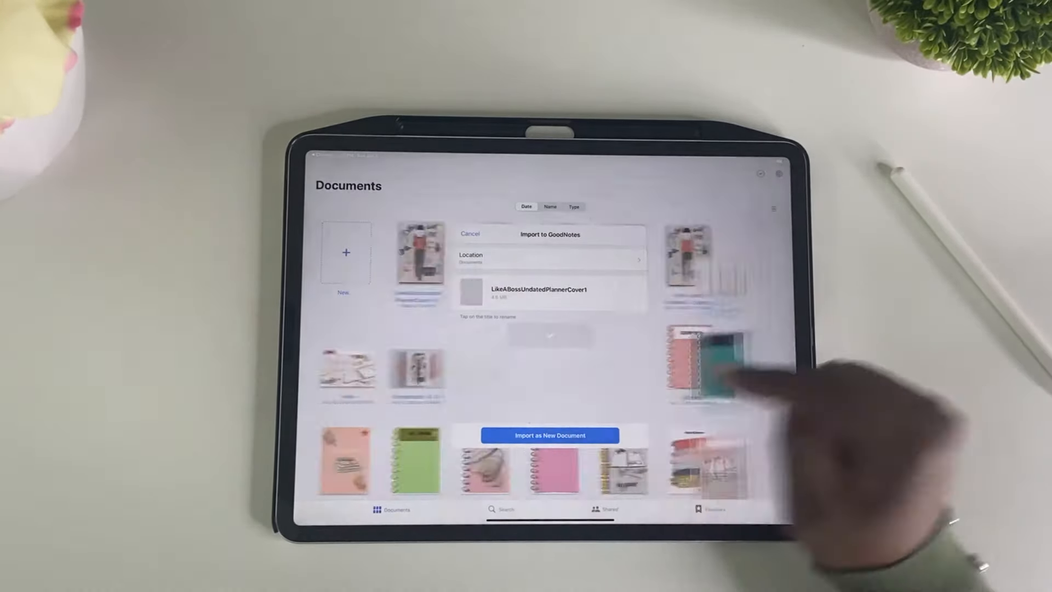
left_click(550, 435)
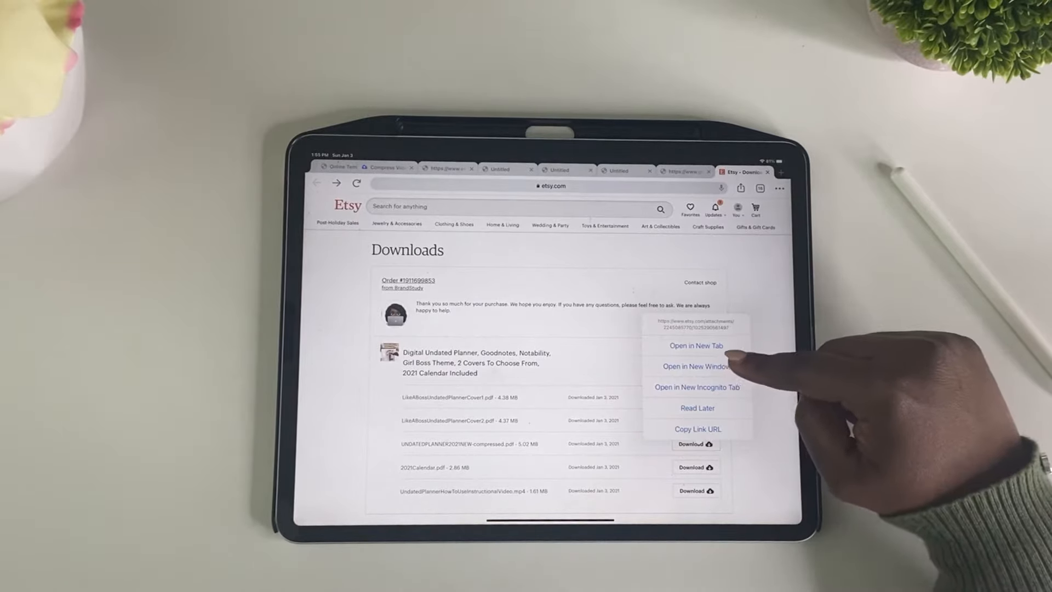
Send the UNDATEDPLANNER2021NEW-compressed PDF from Etsy to GoodNotes over the cover notebook.
left_click(696, 367)
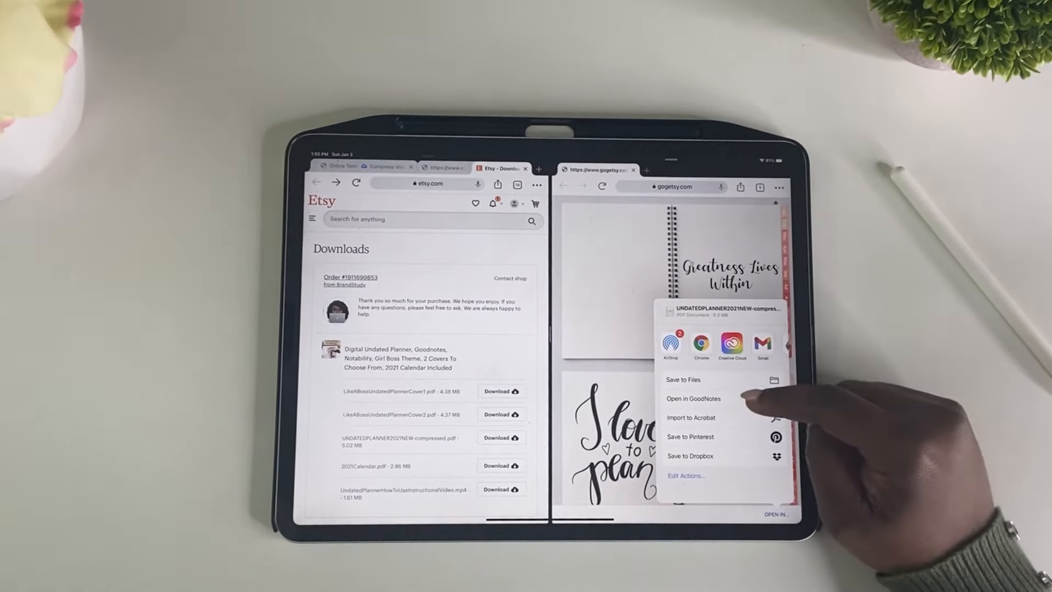
left_click(693, 398)
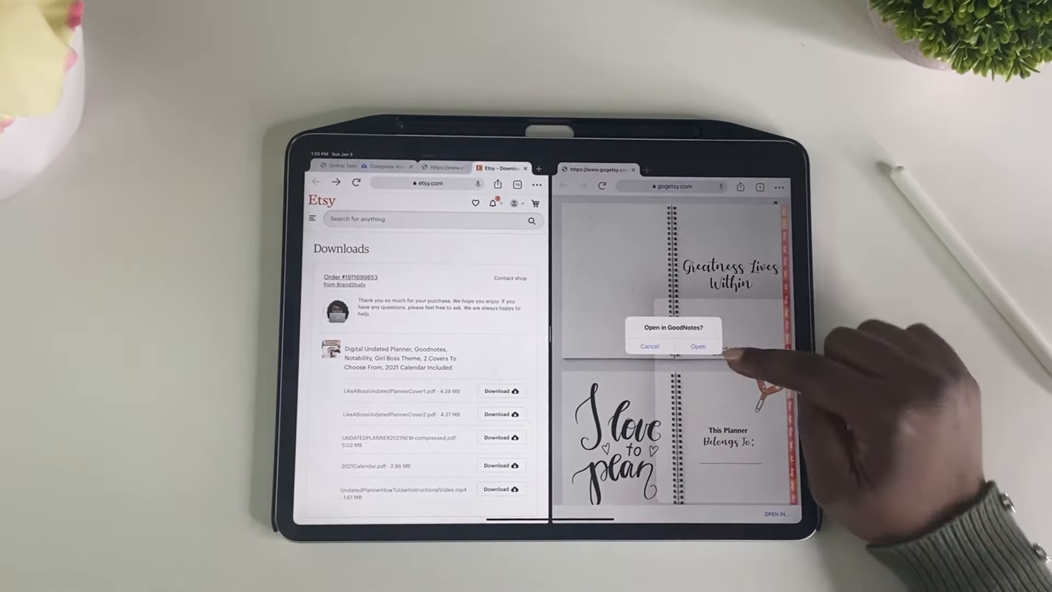
left_click(697, 346)
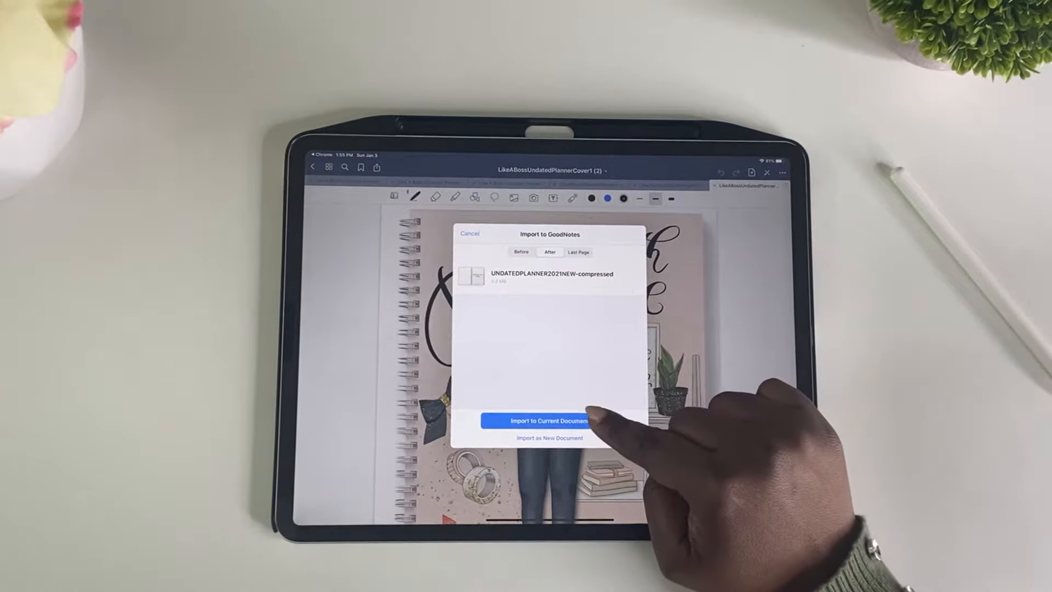
Import the planner pages after the cover into the current document, making one 87-page notebook.
left_click(540, 421)
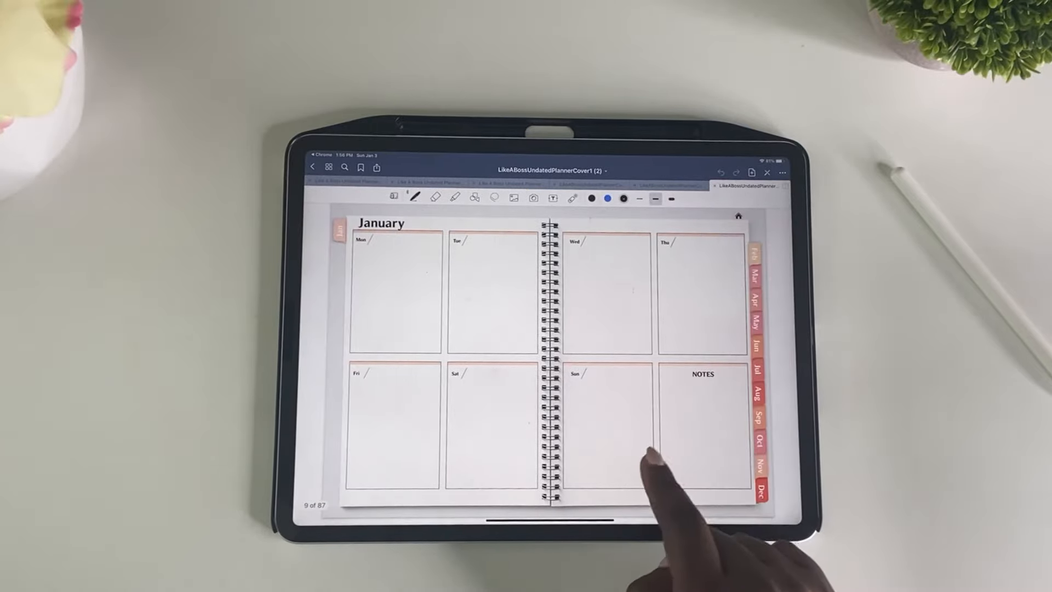
Page through the planner to the March monthly goals spread.
scroll("left", 3)
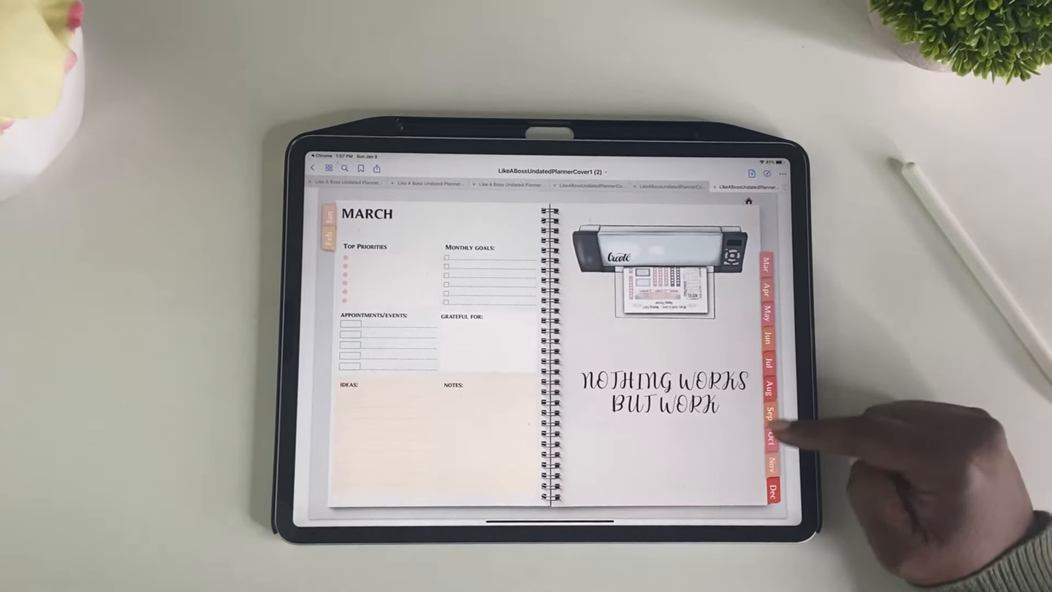
left_click(764, 489)
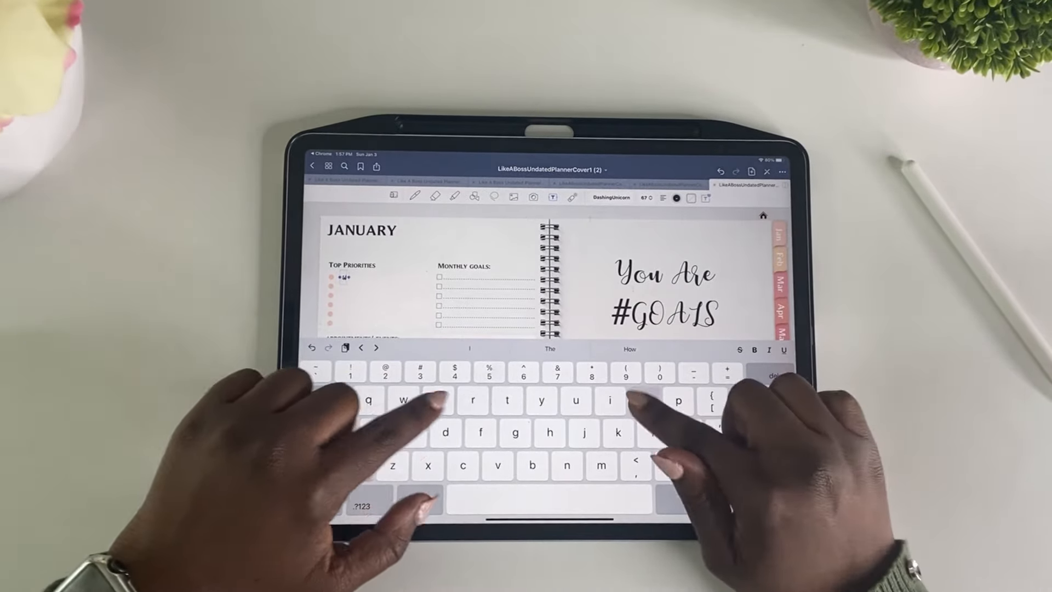
Enter 'Workout 5x/w' as January's first top priority with the Text tool.
type("Workout")
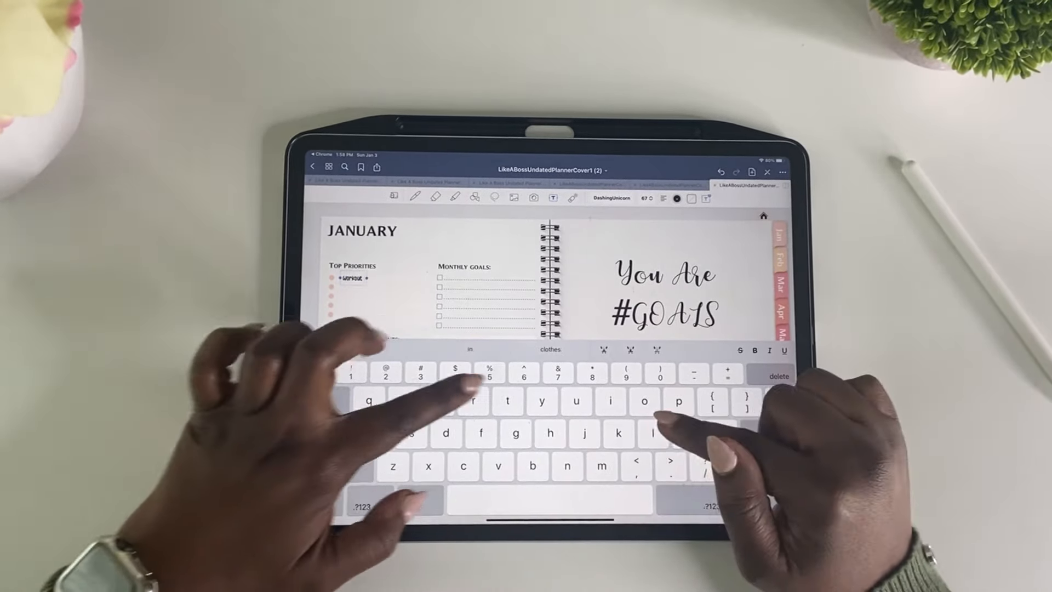
type("5x/w")
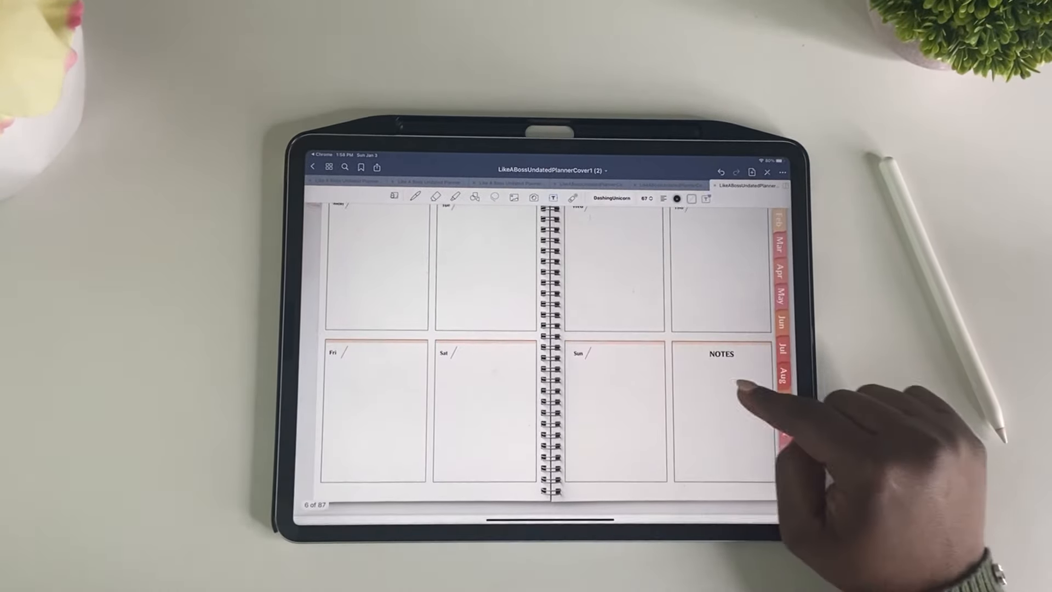
Tap the Notes box and swipe ahead to the January weekly spread on page 10 of 87.
left_click(603, 322)
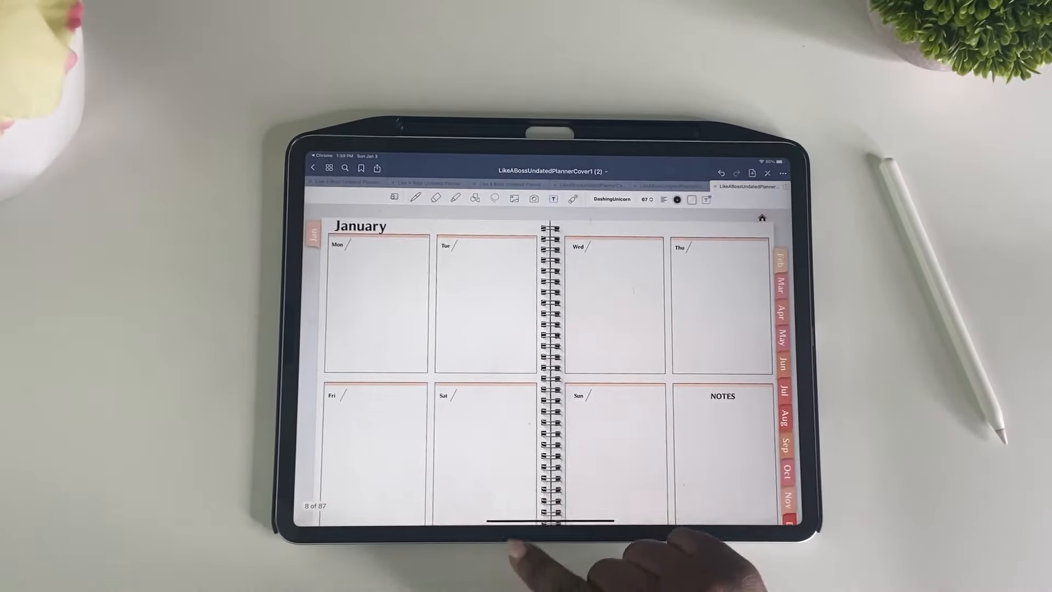
scroll("left", 3)
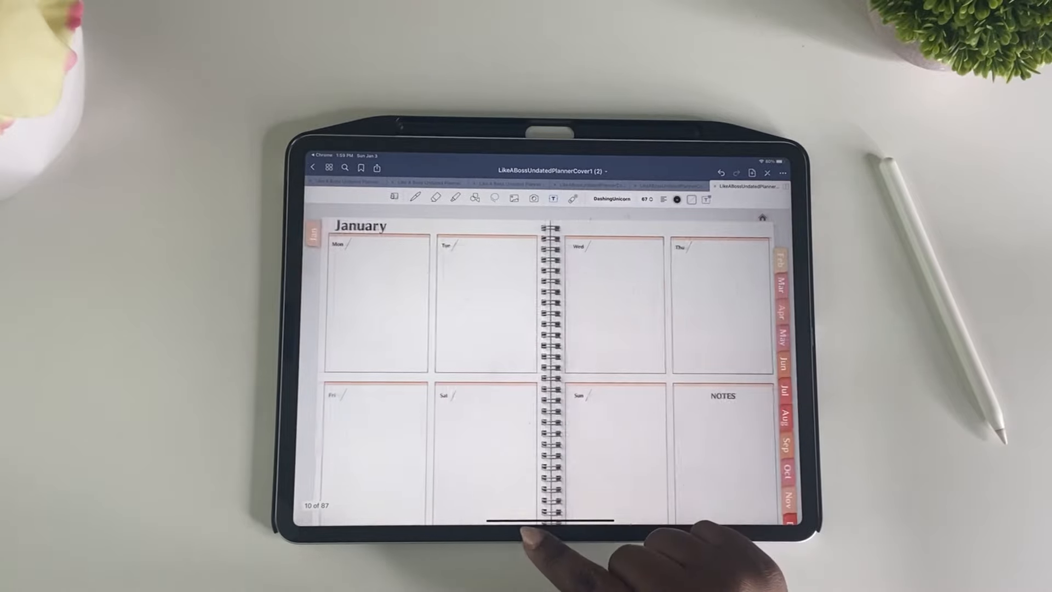